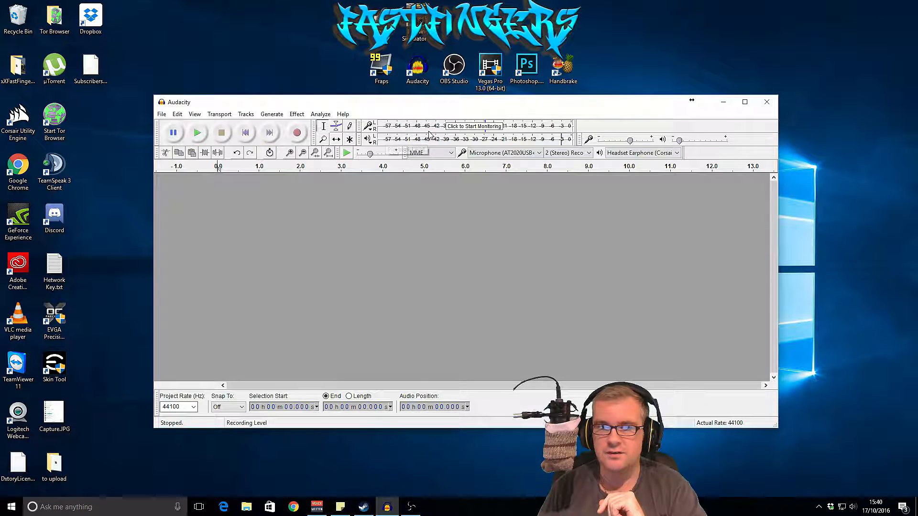
mouse_move(497, 153)
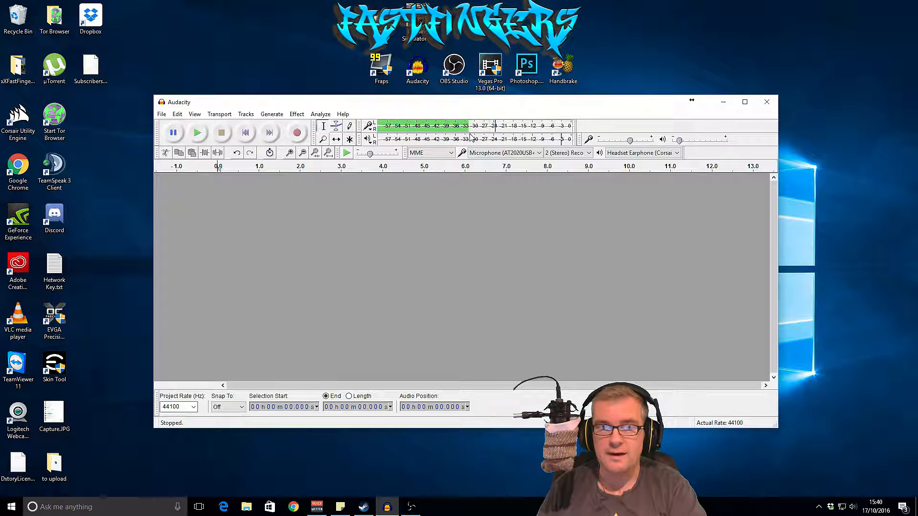
mouse_move(391, 240)
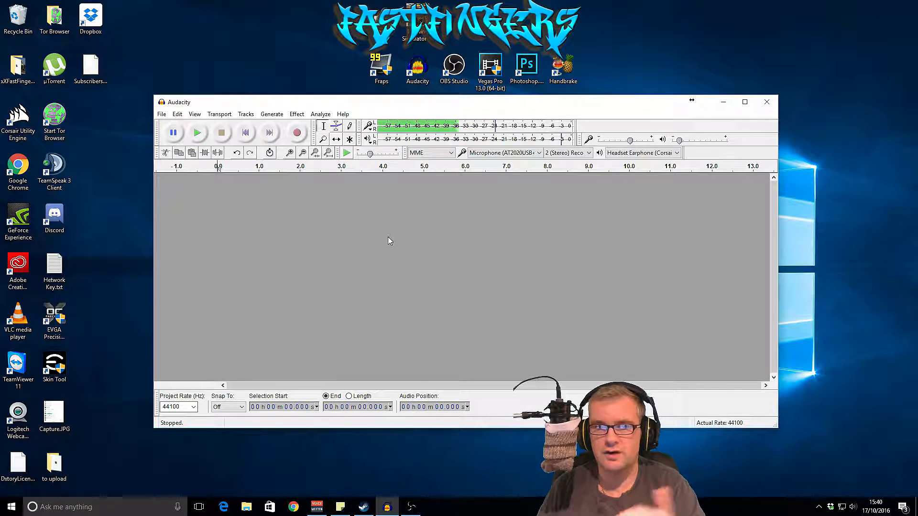
mouse_move(297, 132)
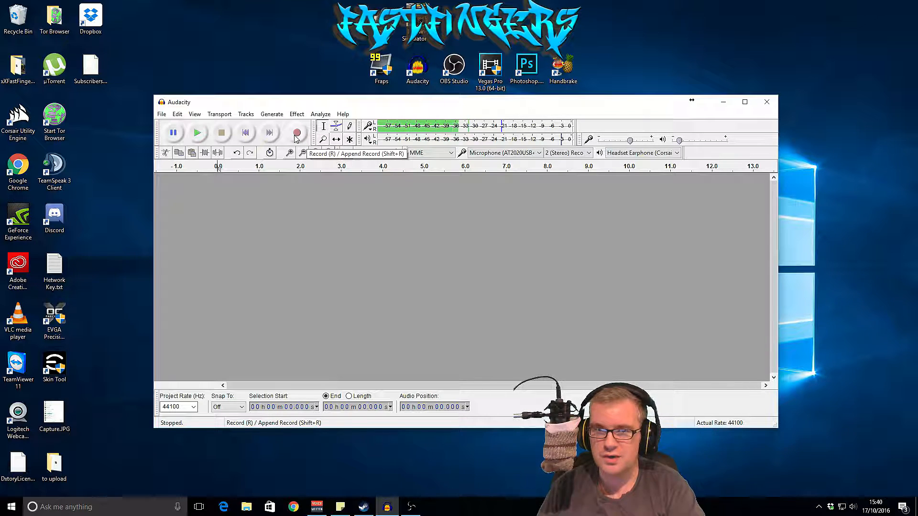
- Record about eight seconds of speech, then select the spoken part of the waveform
left_click(297, 132)
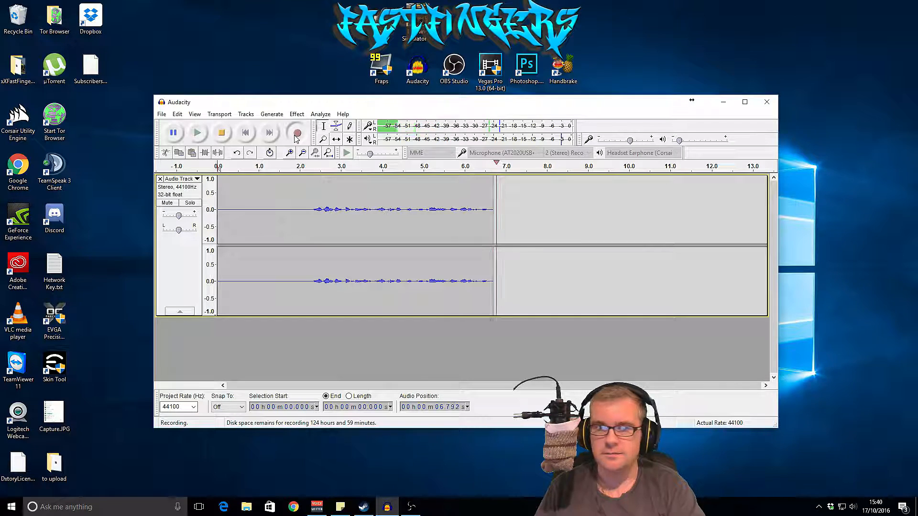
left_click(222, 132)
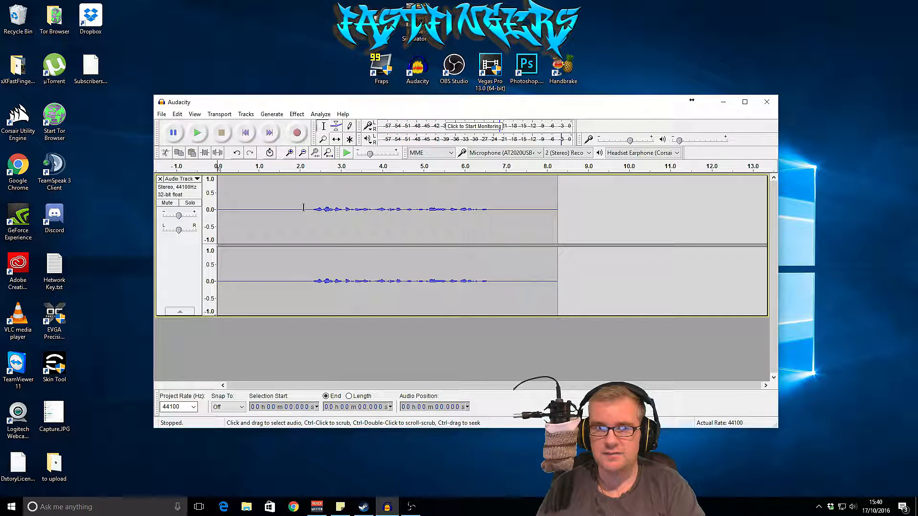
left_click_drag(218, 211, 305, 211)
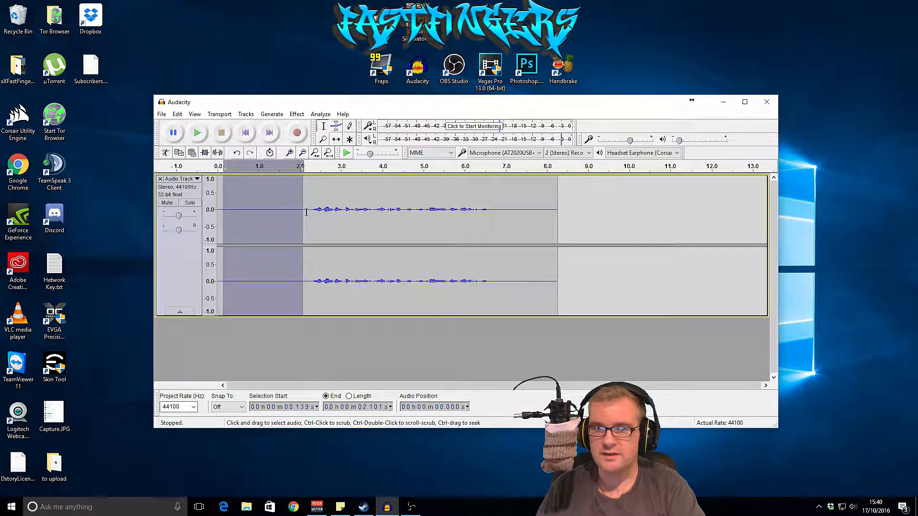
left_click(305, 211)
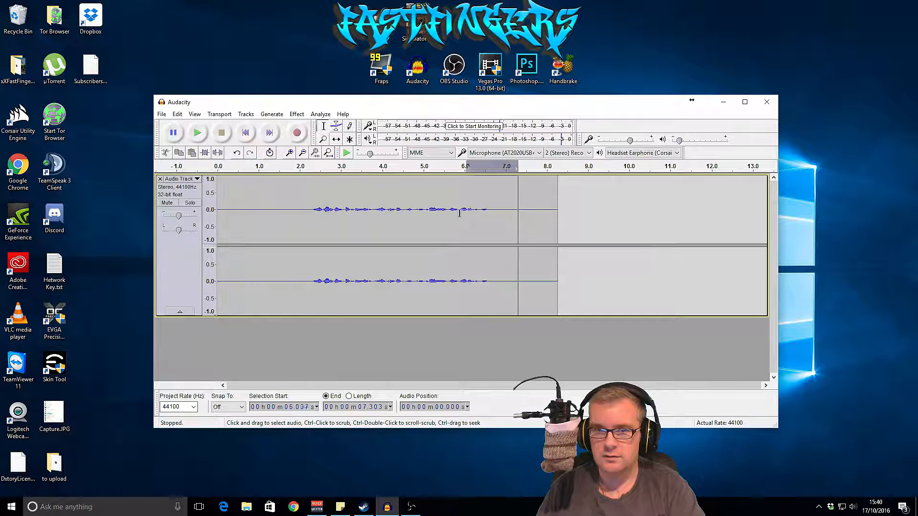
left_click_drag(219, 210, 489, 209)
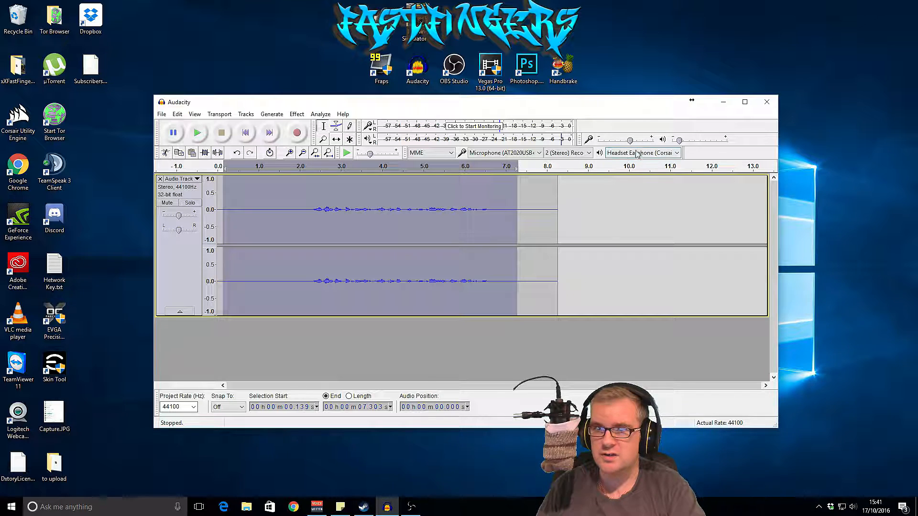
mouse_move(641, 153)
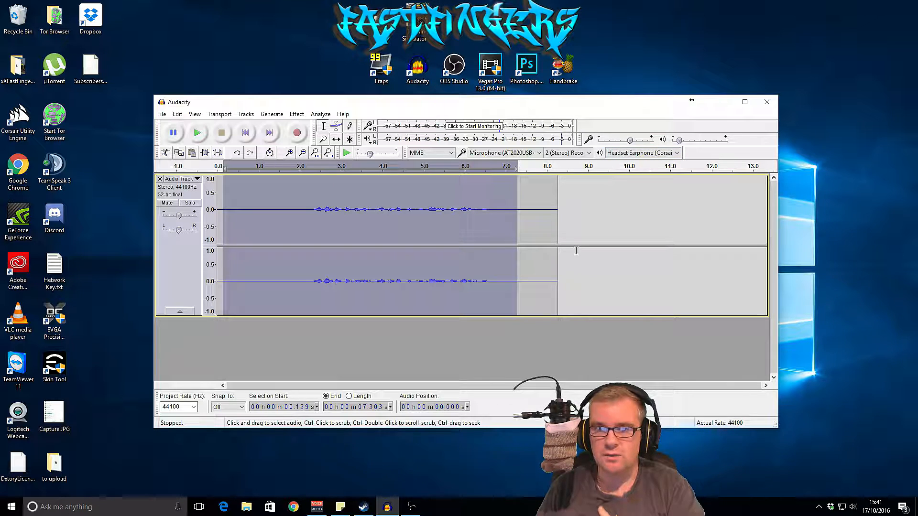
mouse_move(297, 132)
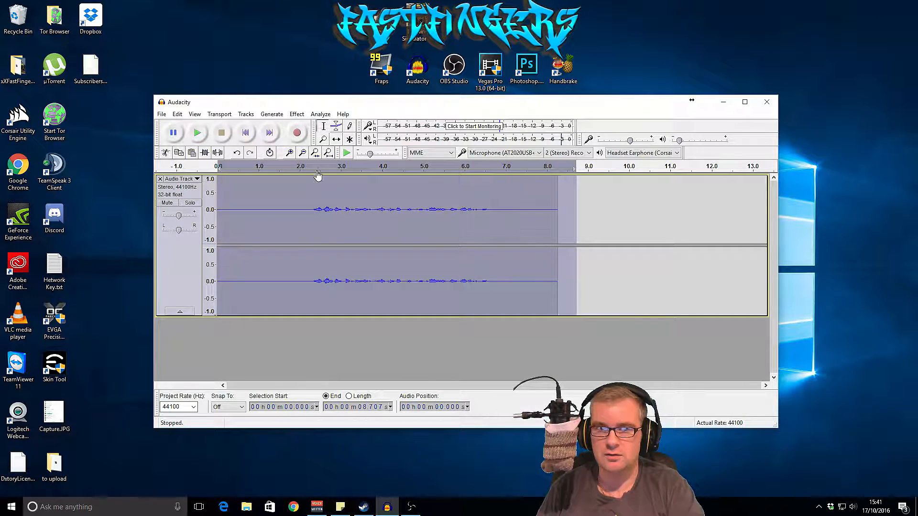
- Apply the Compressor with -15 dB threshold, 2:1 ratio and make-up gain enabled
left_click(297, 114)
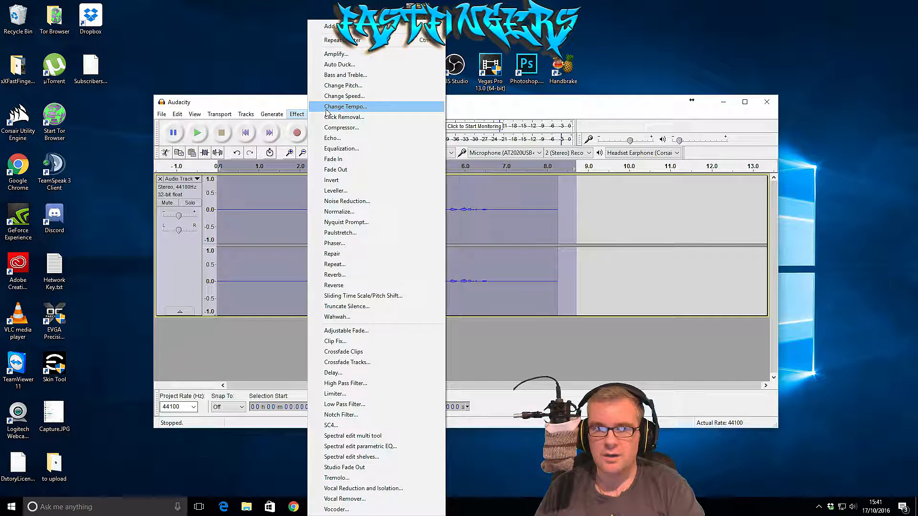
mouse_move(345, 137)
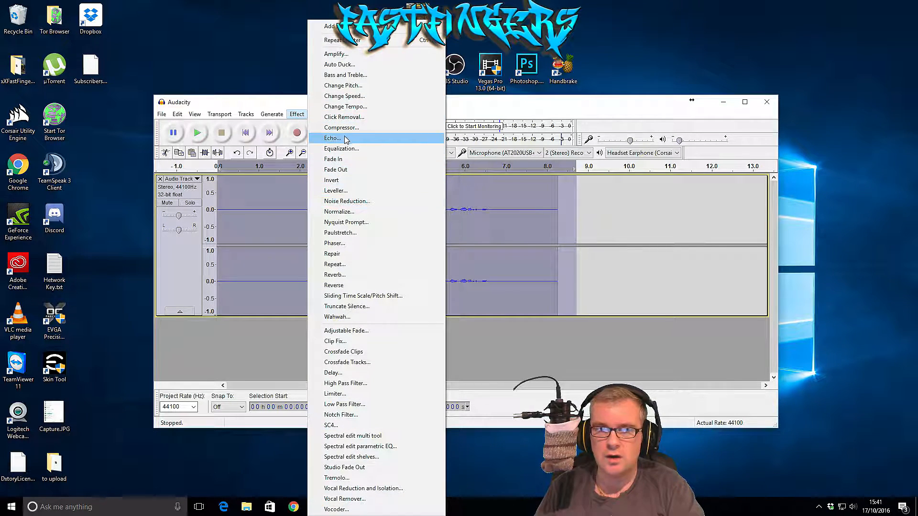
left_click(342, 128)
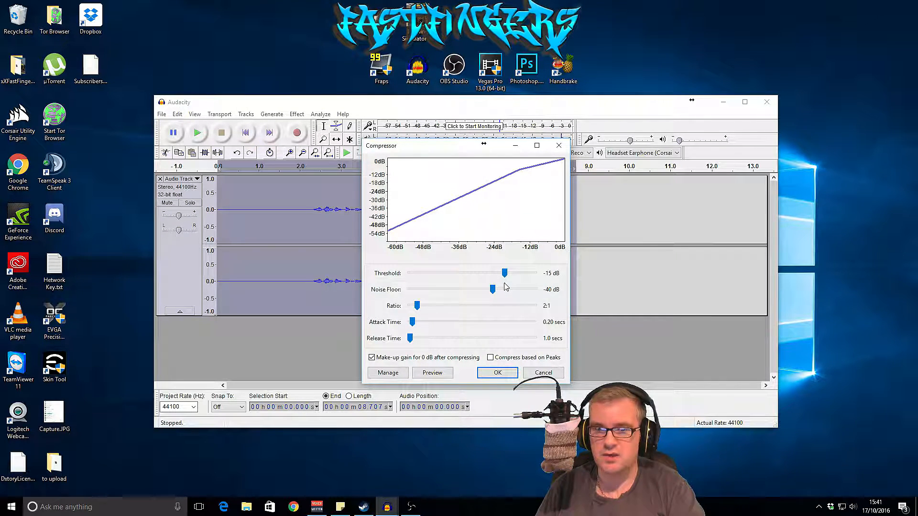
mouse_move(504, 287)
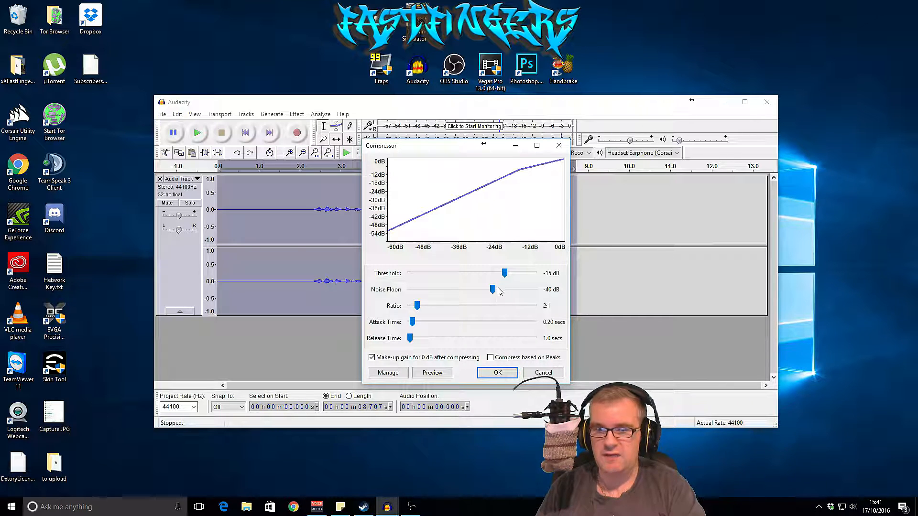
left_click(497, 373)
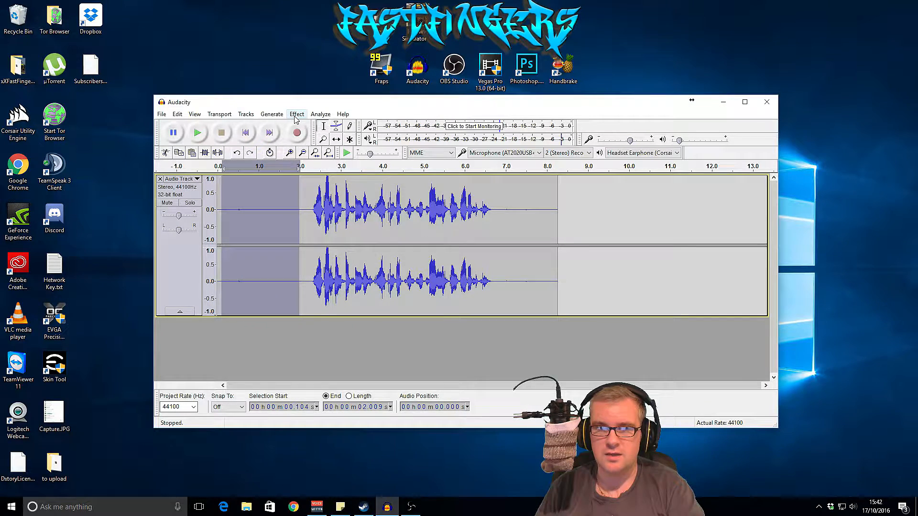
- Take a noise profile from the quiet lead-in and apply 12 dB noise reduction
left_click(297, 113)
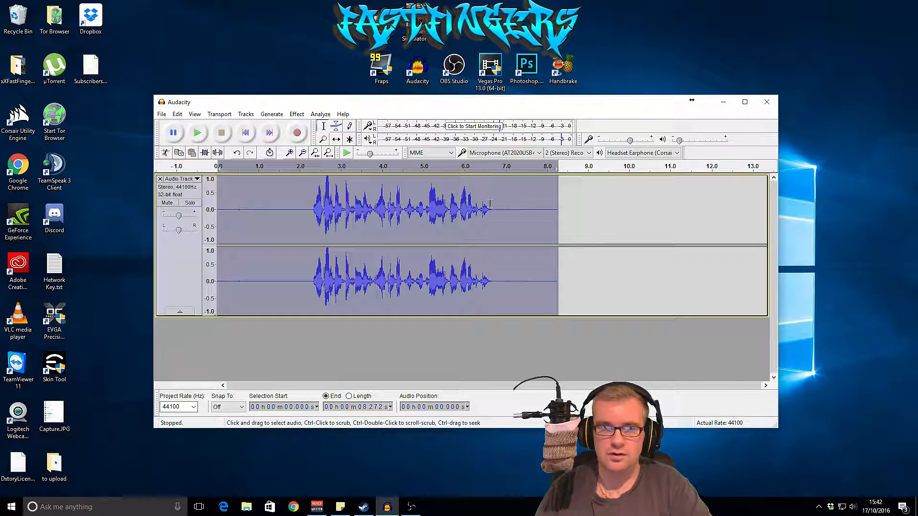
left_click(297, 114)
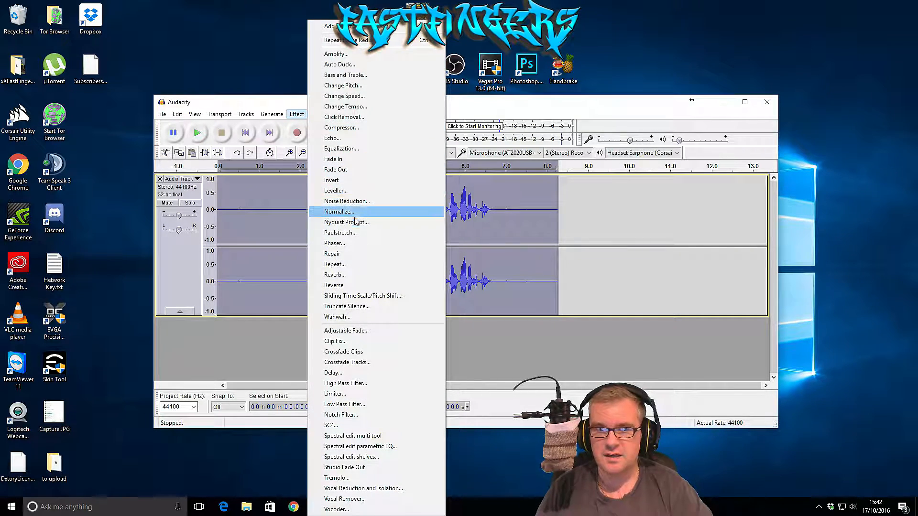
left_click(346, 201)
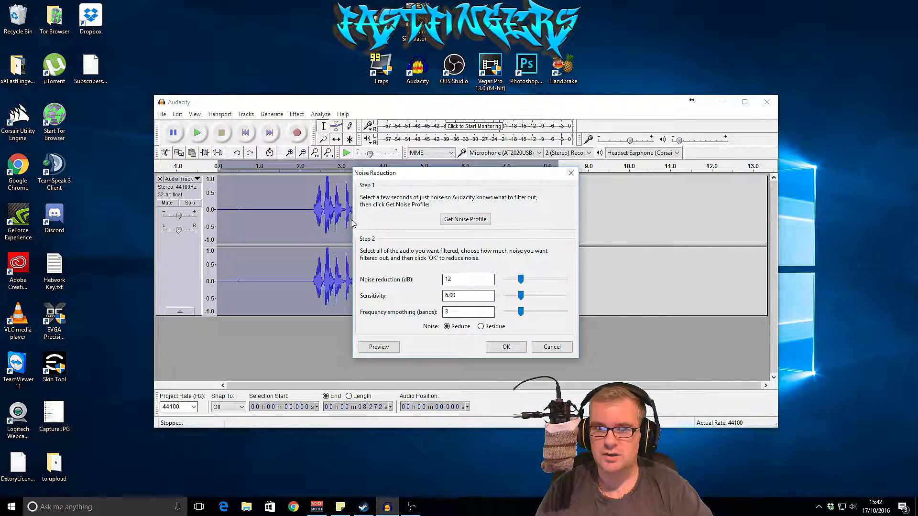
left_click(505, 347)
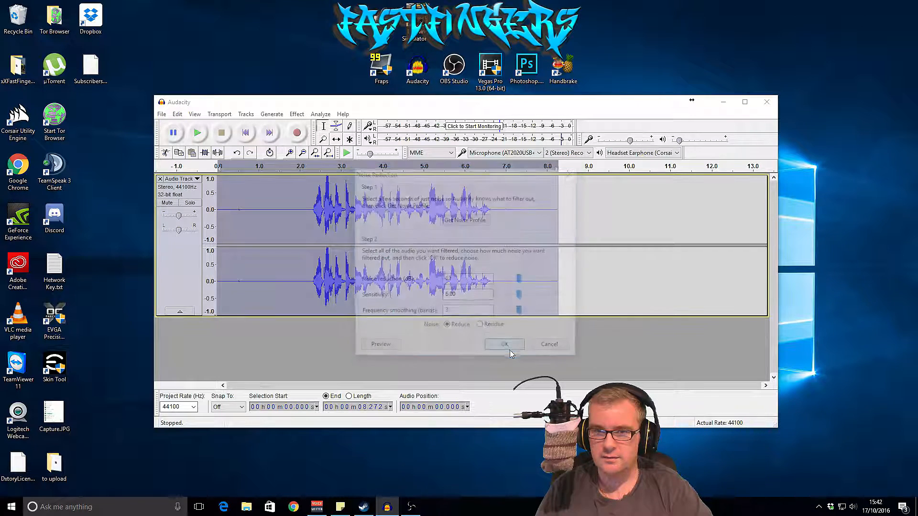
left_click(504, 344)
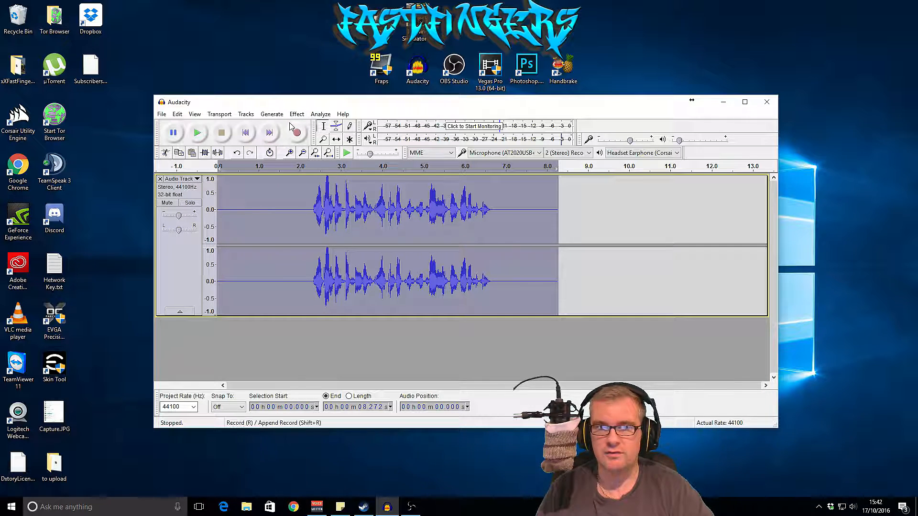
left_click(296, 114)
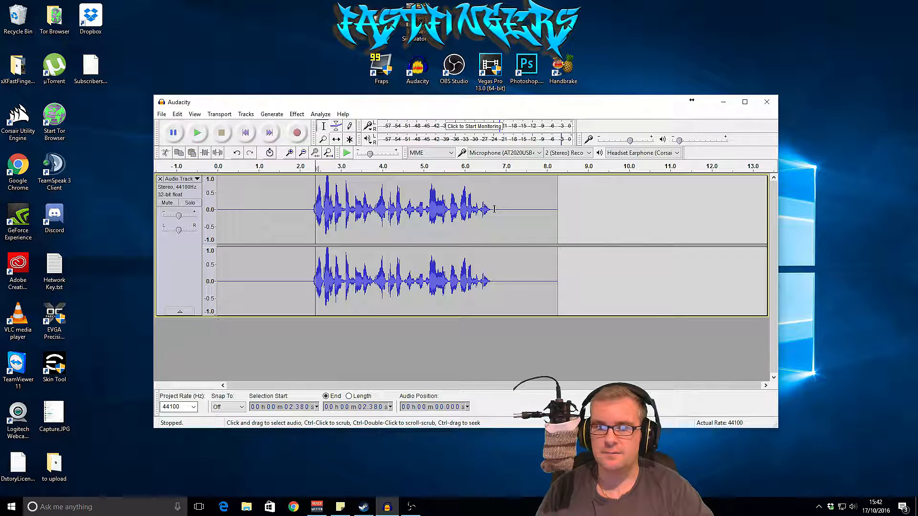
- Apply the Bass Boost equalization curve, then reopen Equalization to browse preset curves
left_click(297, 114)
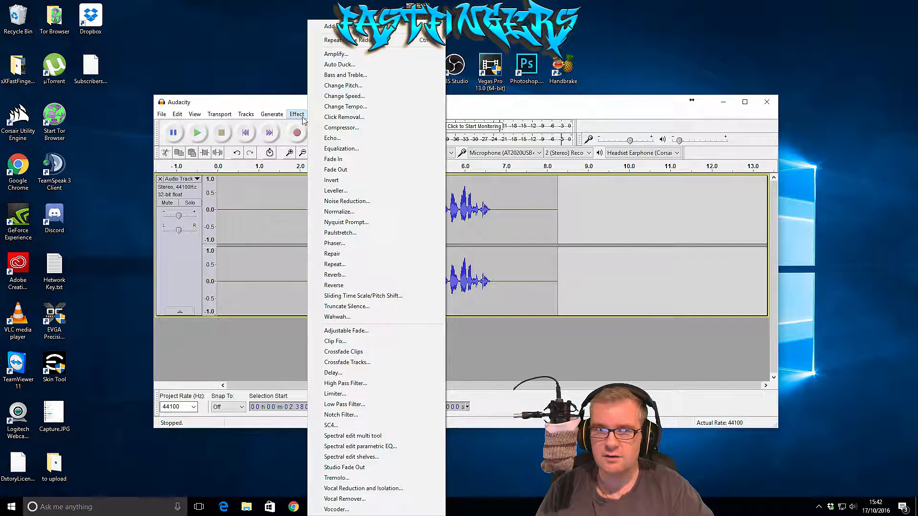
left_click(346, 201)
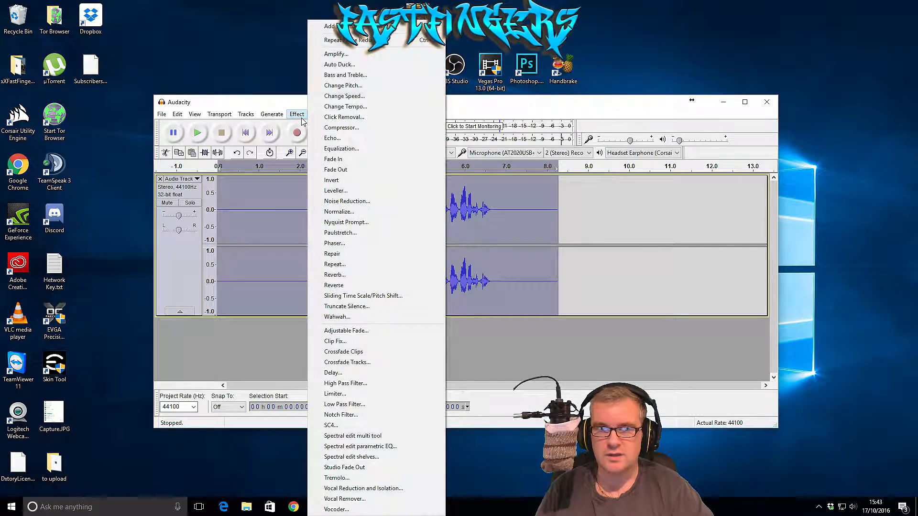
mouse_move(344, 159)
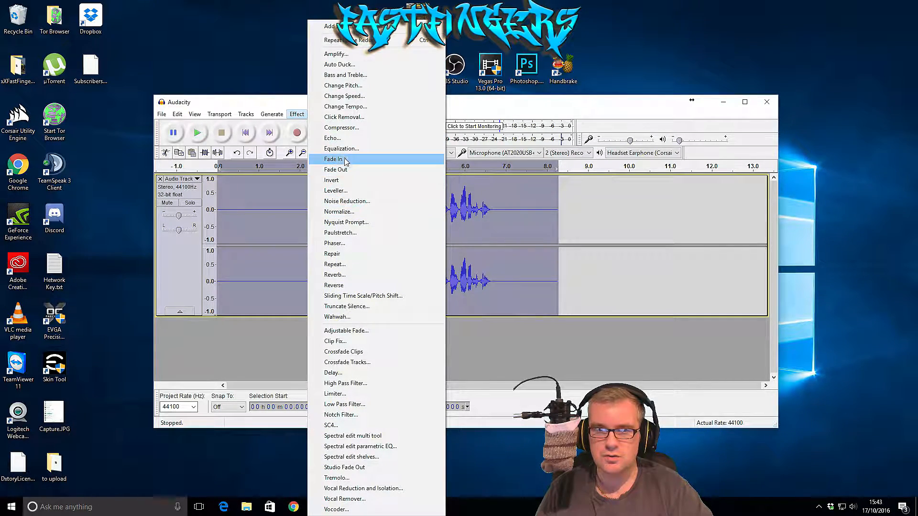
left_click(341, 148)
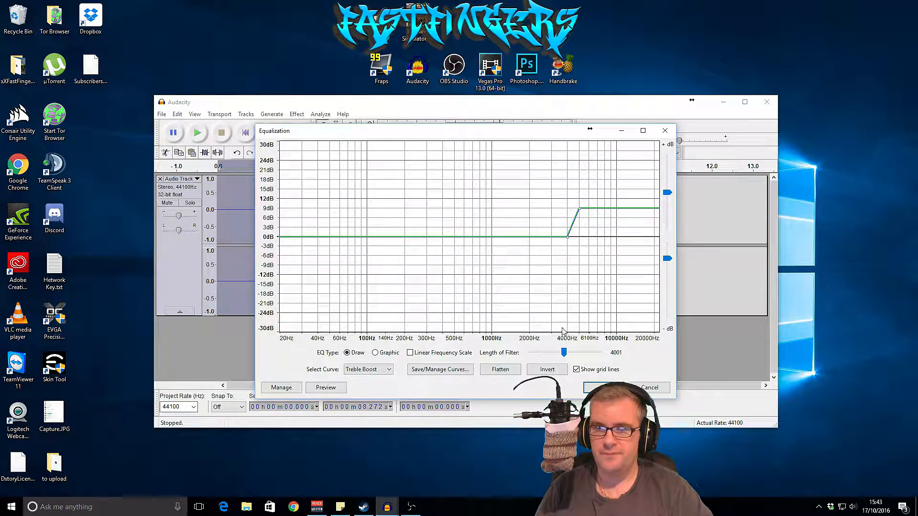
left_click(388, 370)
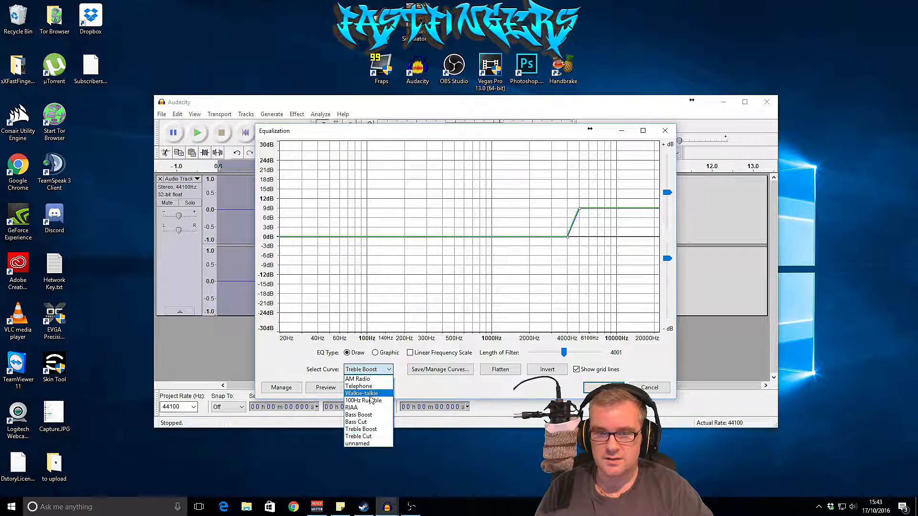
left_click(360, 414)
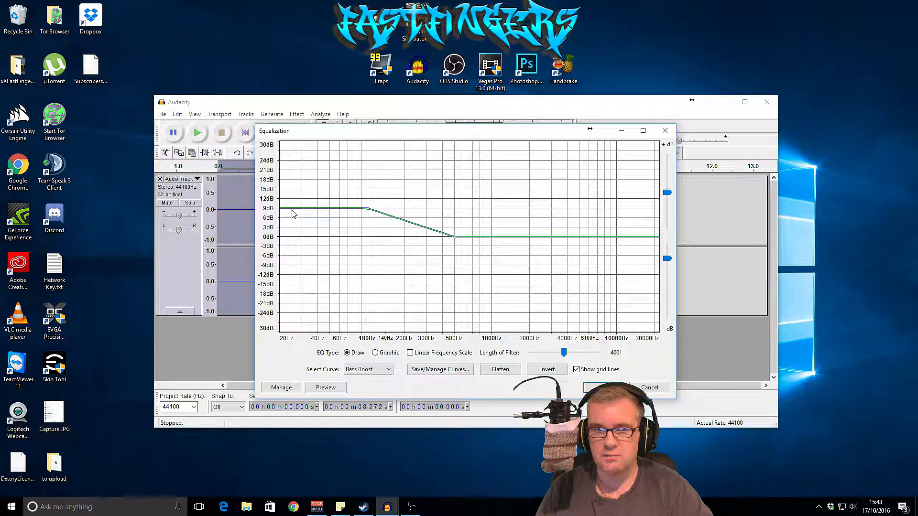
mouse_move(449, 309)
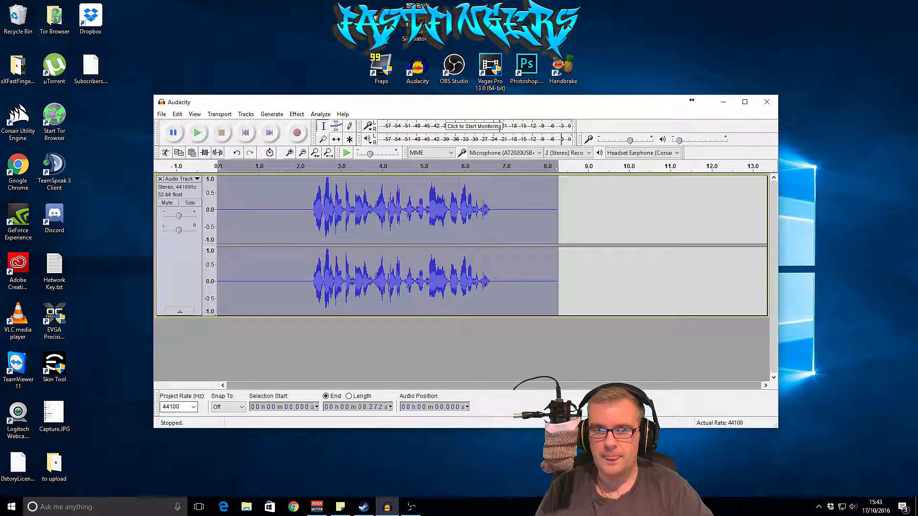
left_click(296, 114)
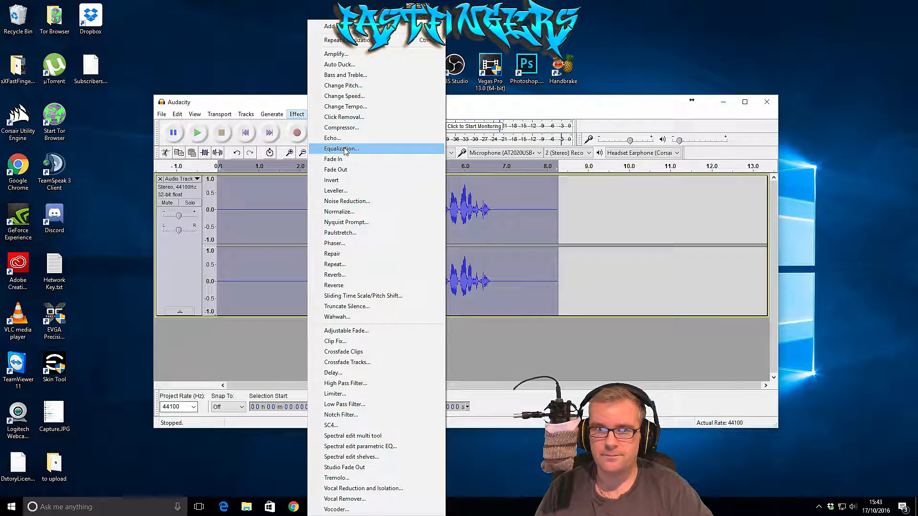
left_click(342, 148)
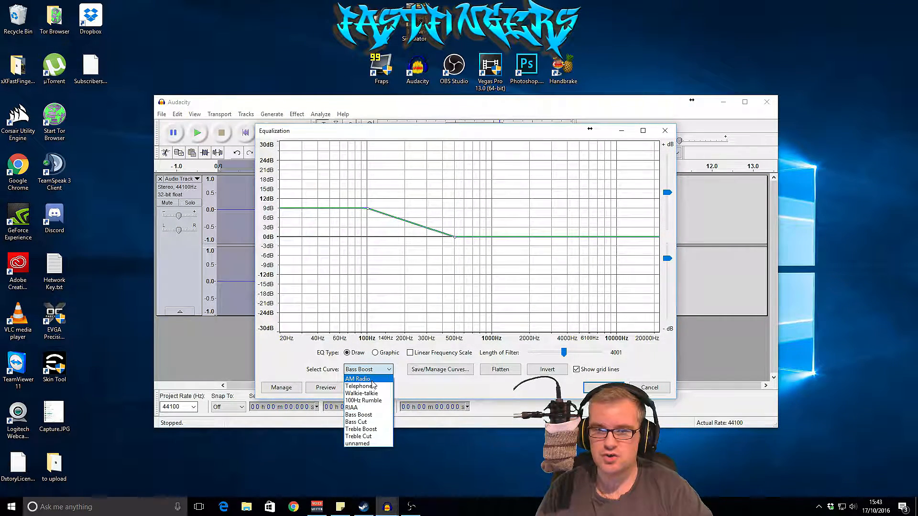
mouse_move(361, 429)
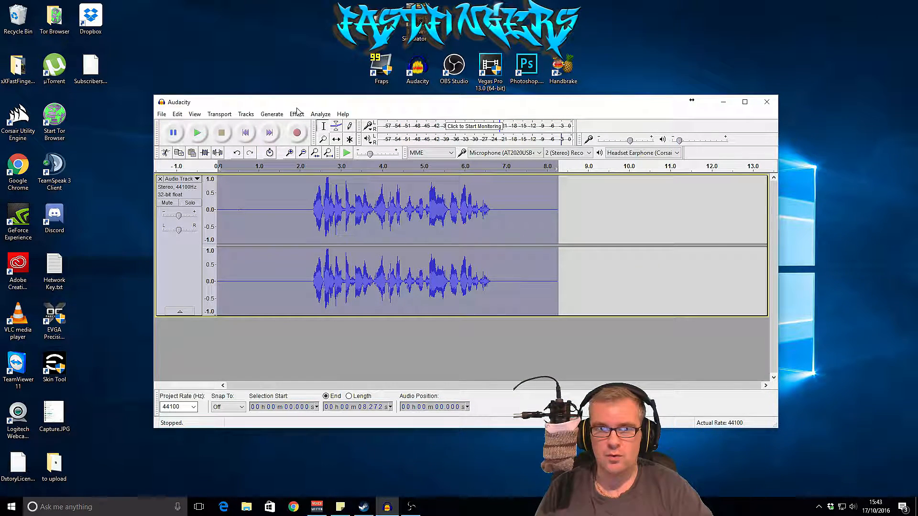
- Apply a Hard Limit with 4 dB input gain, -3 dB limit and 10 ms hold
left_click(296, 114)
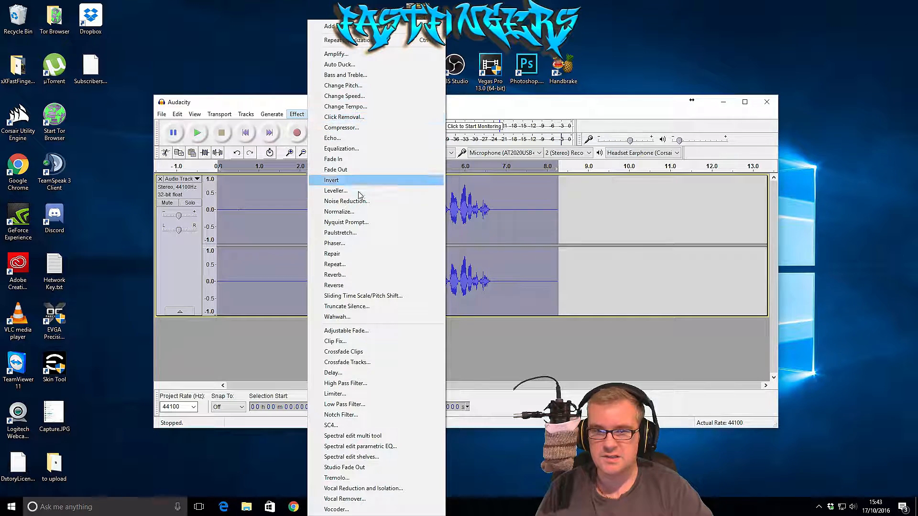
left_click(331, 180)
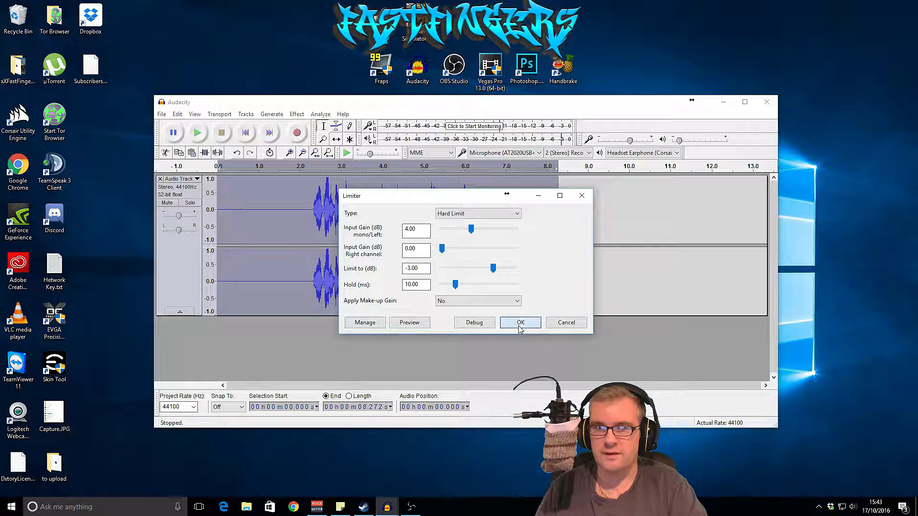
left_click(520, 323)
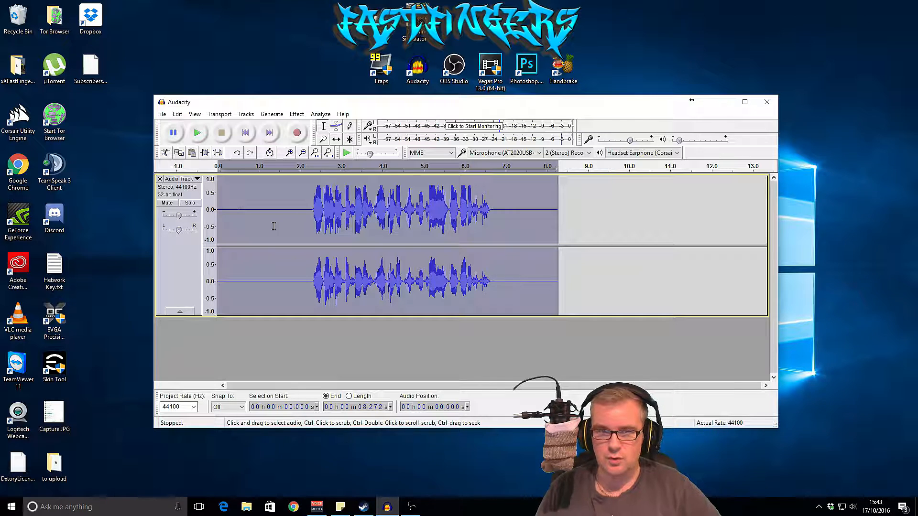
- Play the limited voice from just before the speech and mark the 1.9–6.8 s section
left_click(305, 202)
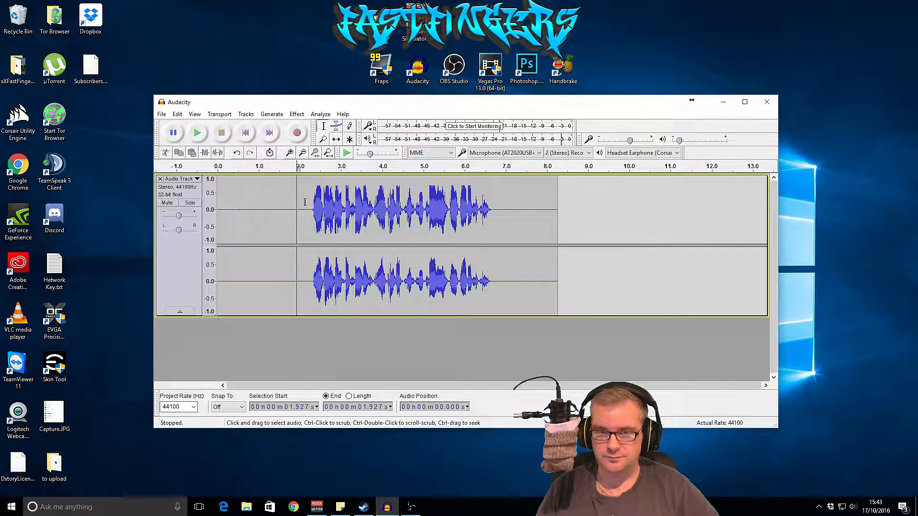
left_click(304, 210)
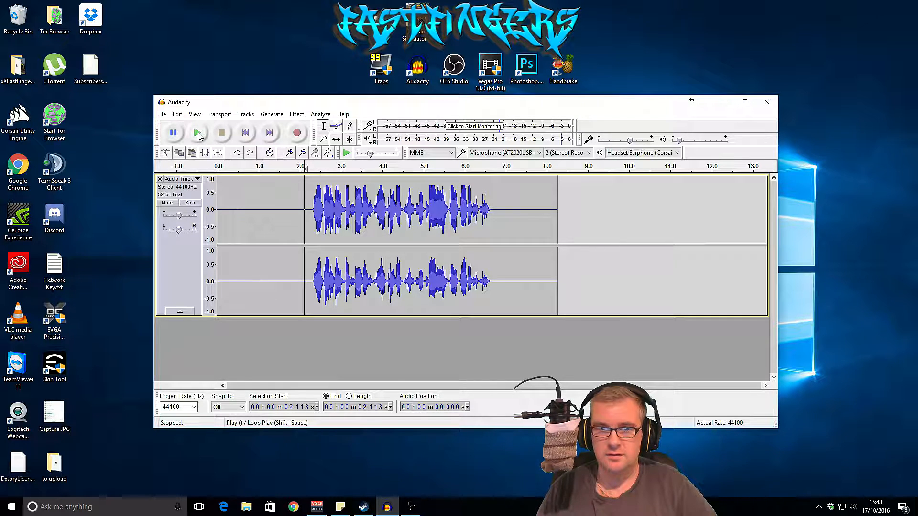
left_click(197, 132)
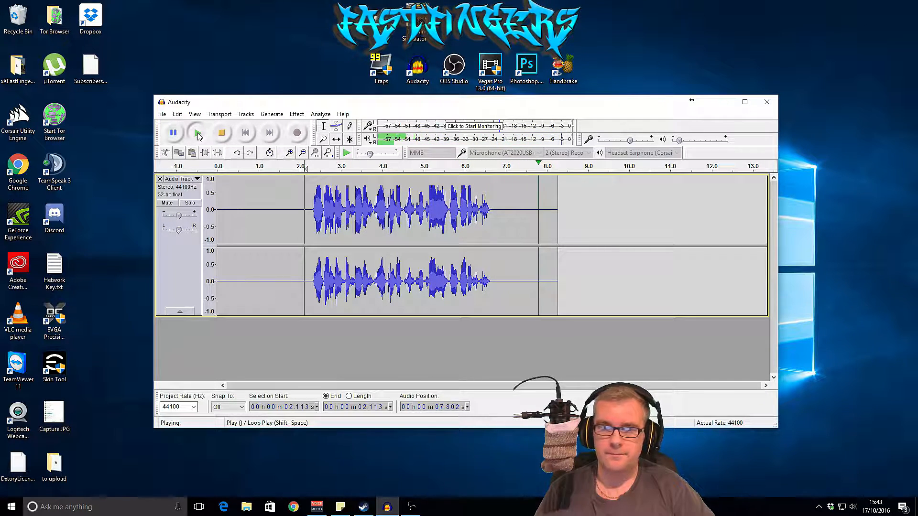
left_click(221, 133)
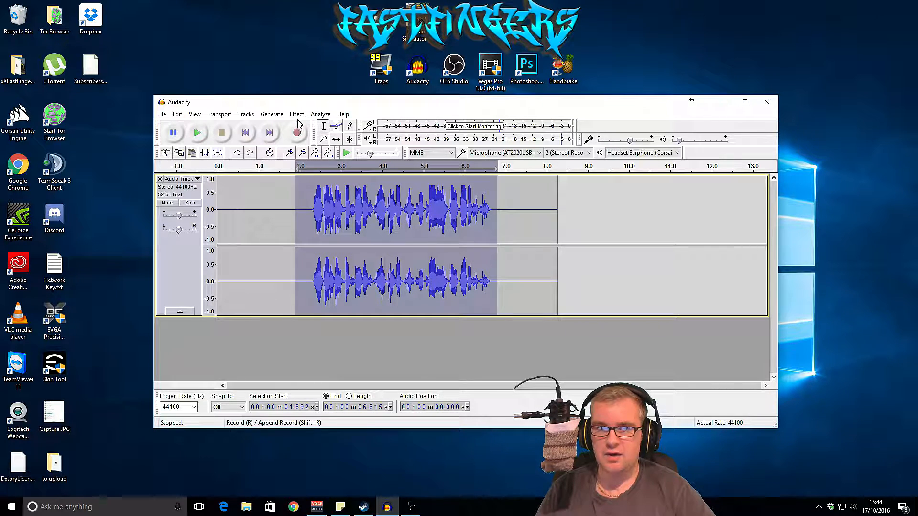
- Apply the Treble Boost equalization curve to the selected spoken section
left_click(297, 114)
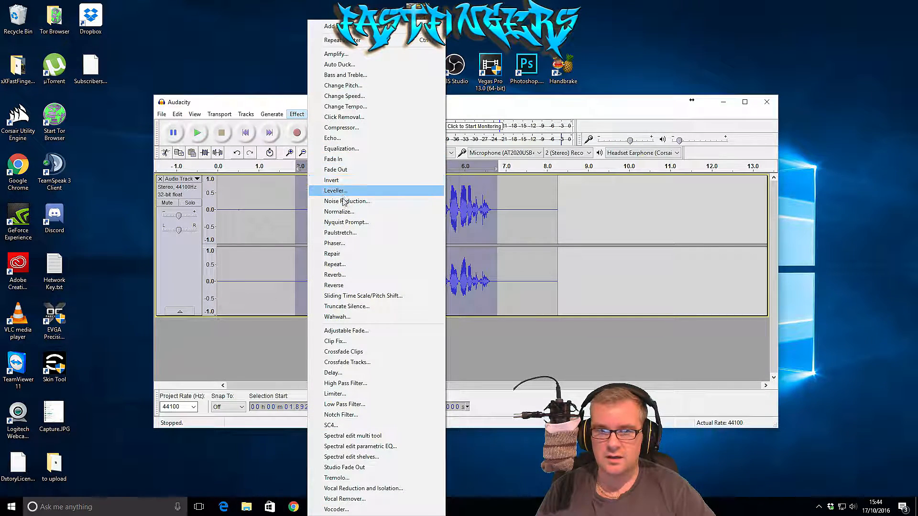
left_click(341, 148)
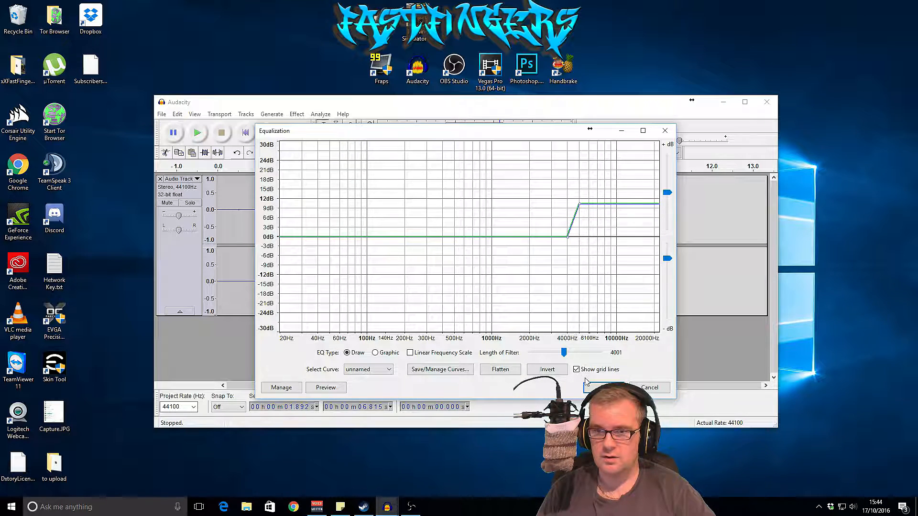
left_click(649, 388)
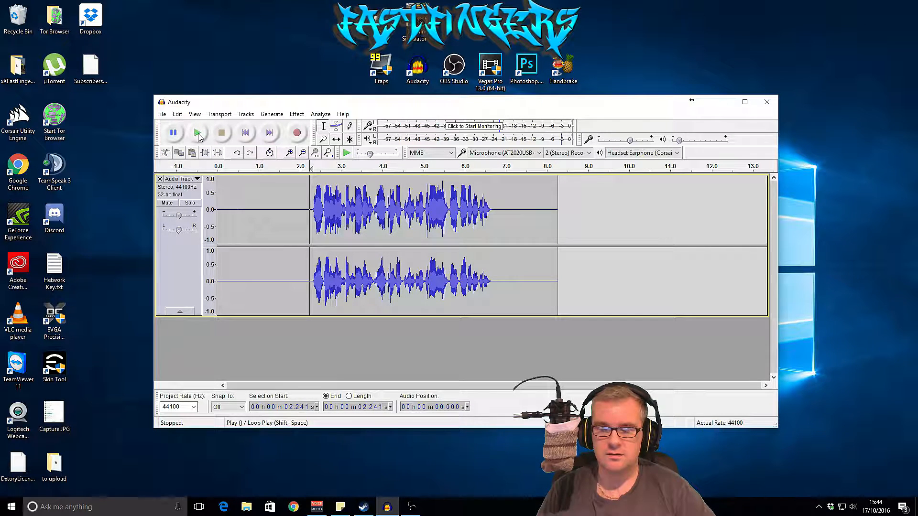
- Play and stop the treble-boosted track, then bring up the File menu's export commands
left_click(198, 132)
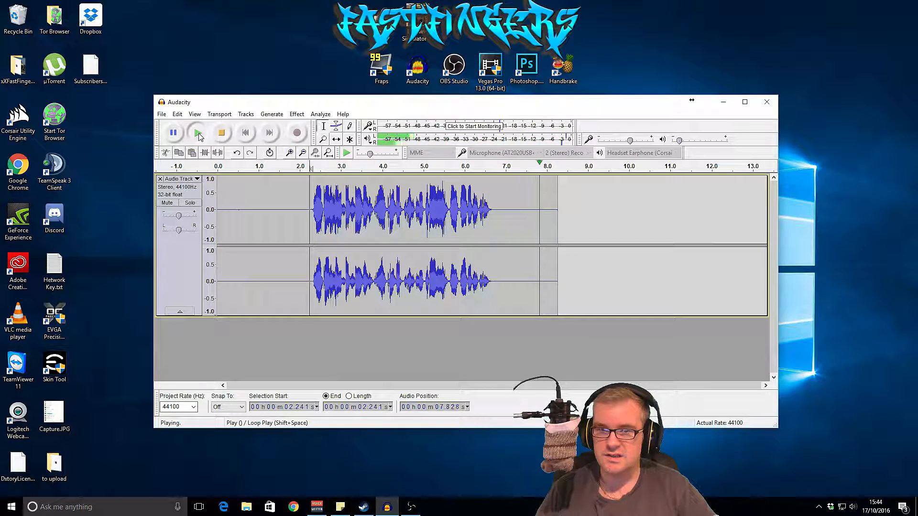
left_click(221, 132)
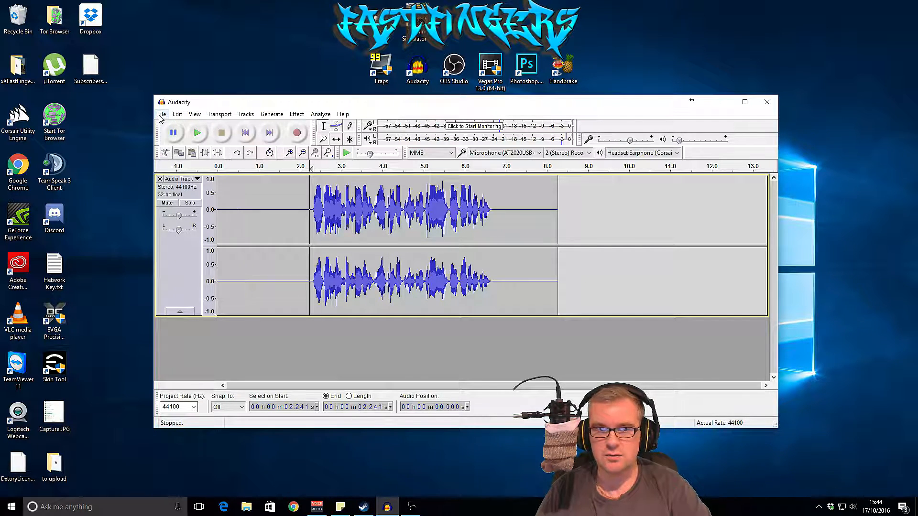
left_click(162, 114)
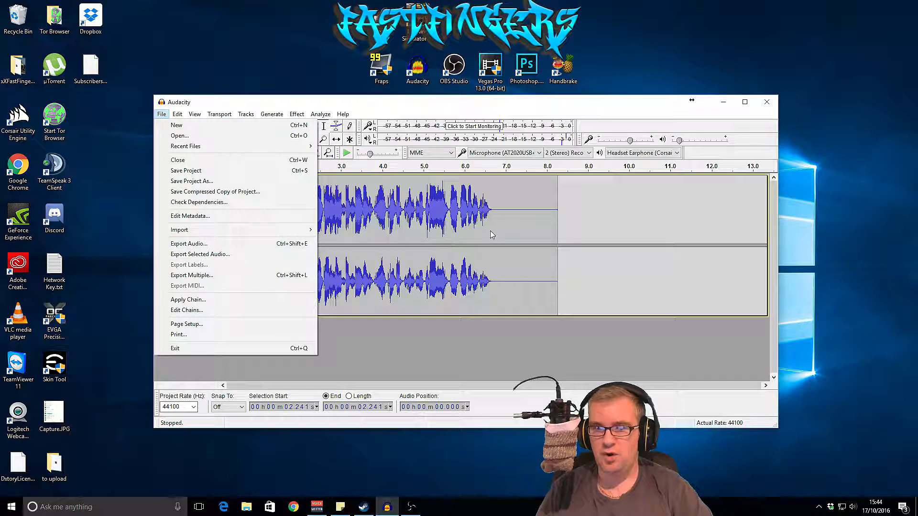